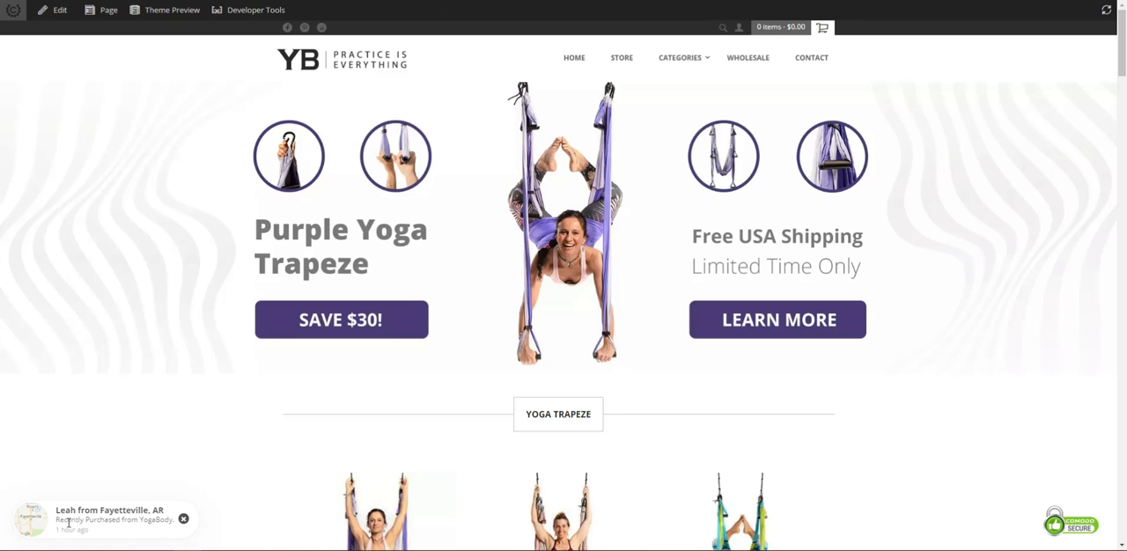
# Step: Launch the Visual Builder on the homepage and show the Hierarchy element tree
pyautogui.click(184, 519)
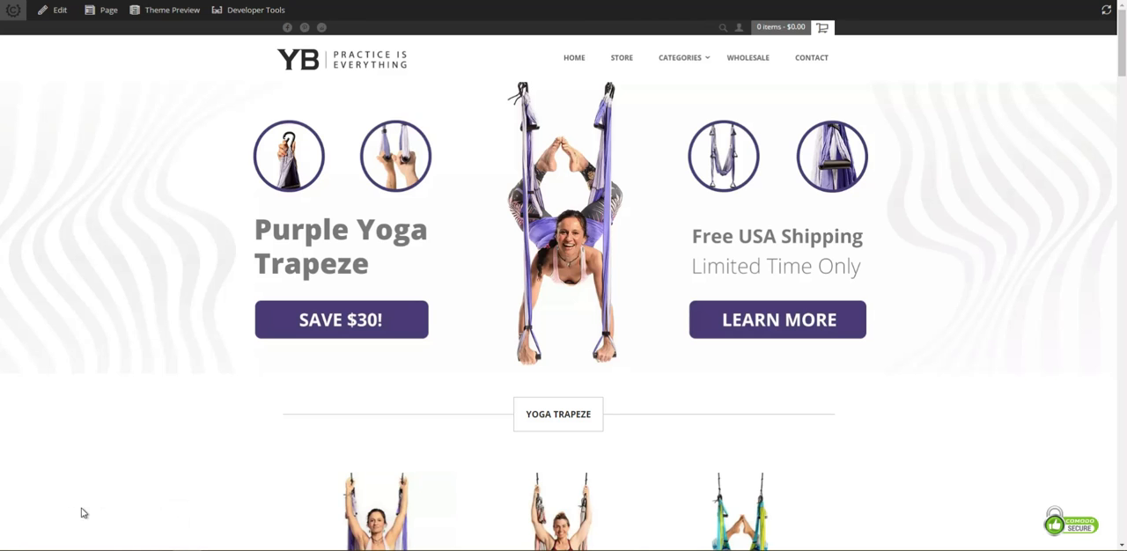
pyautogui.moveTo(60, 11)
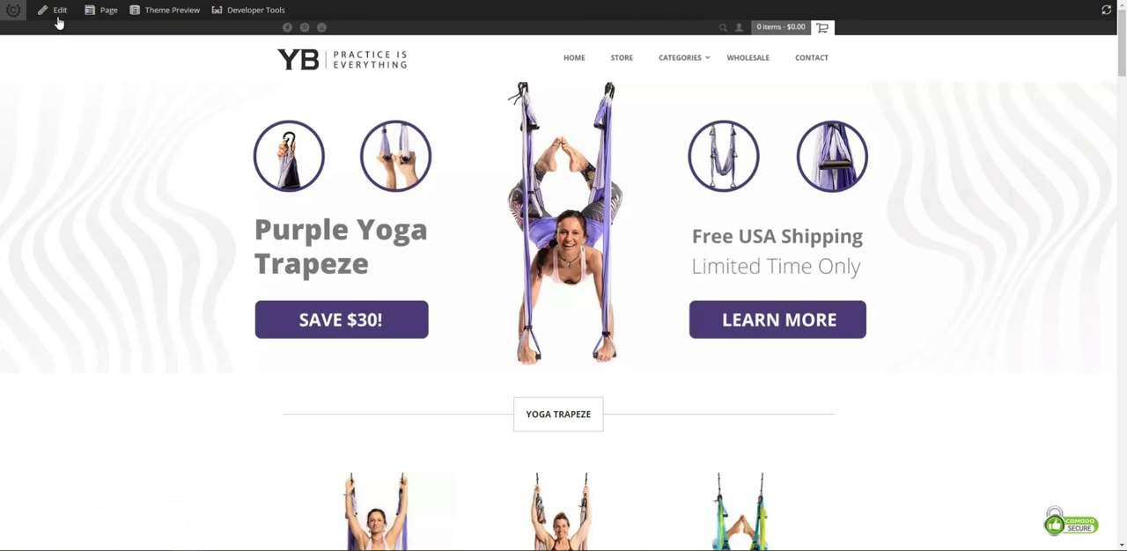
pyautogui.moveTo(60, 11)
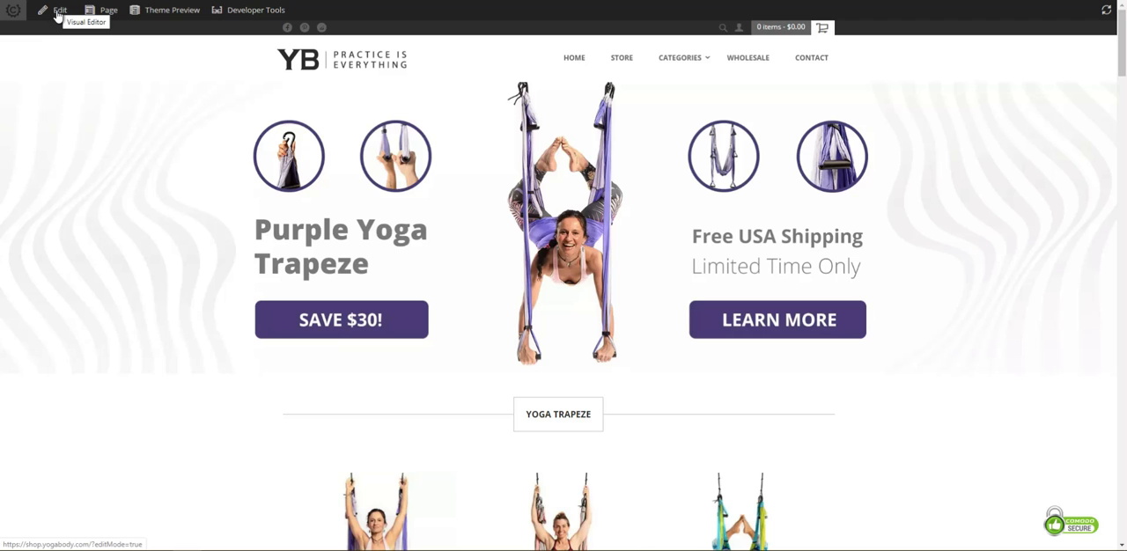
pyautogui.click(86, 24)
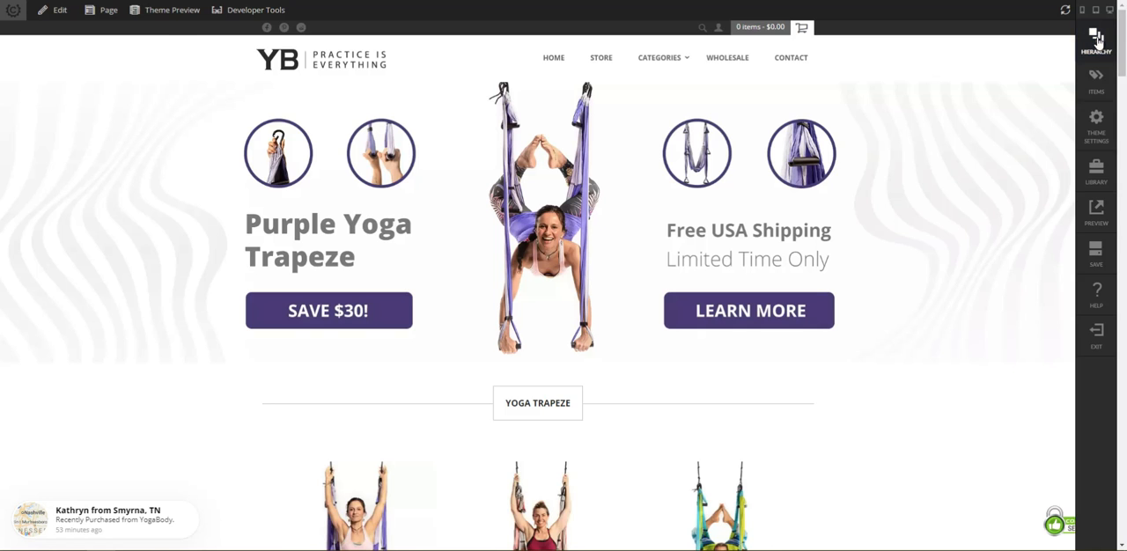
pyautogui.click(1096, 37)
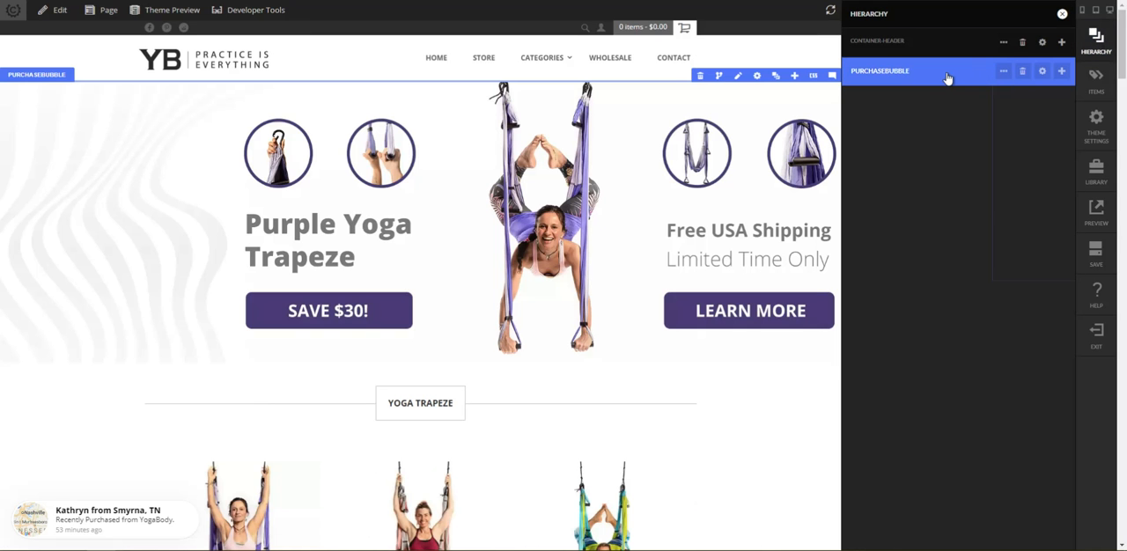
pyautogui.moveTo(946, 77)
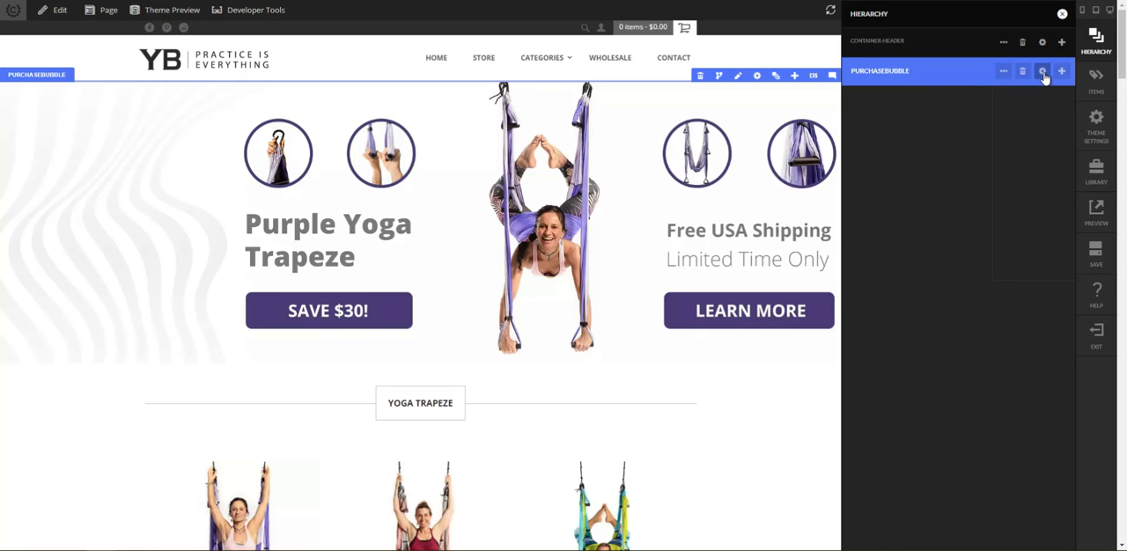
pyautogui.moveTo(906, 74)
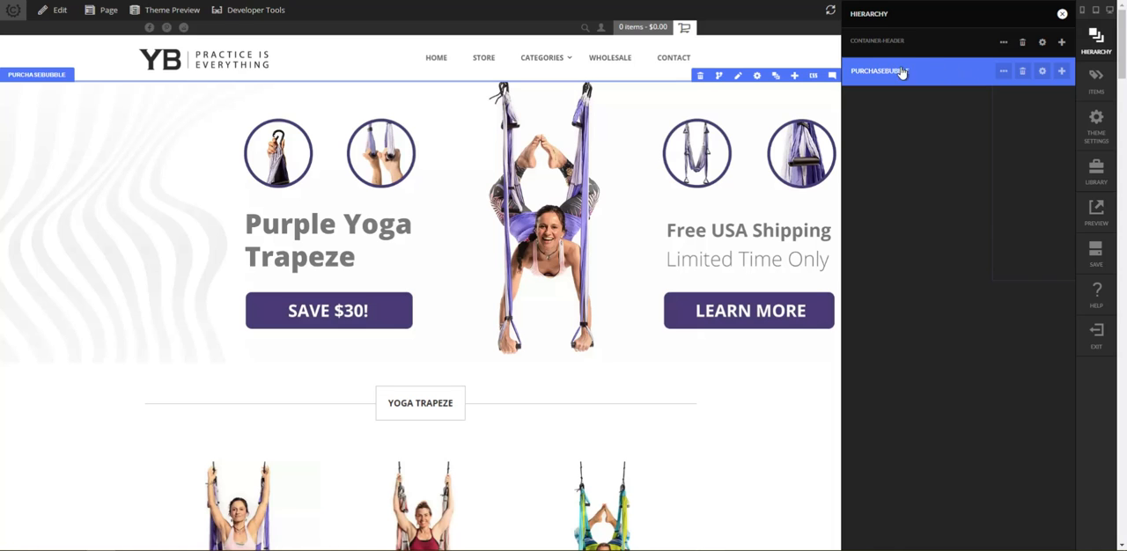
# Step: Bring up the action options for the purchase bubble element in the Hierarchy
pyautogui.click(1000, 70)
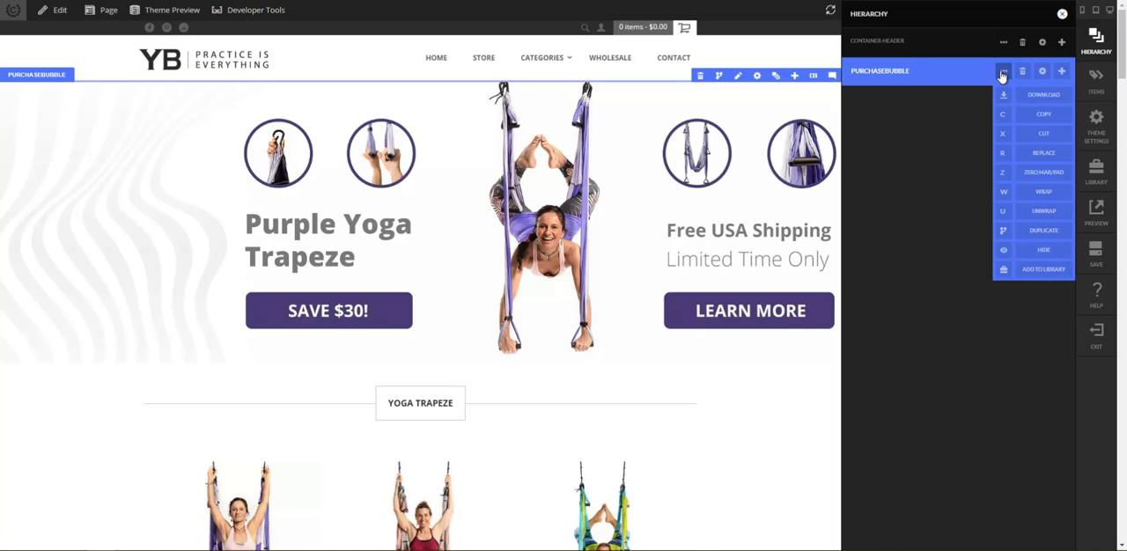
pyautogui.moveTo(1003, 192)
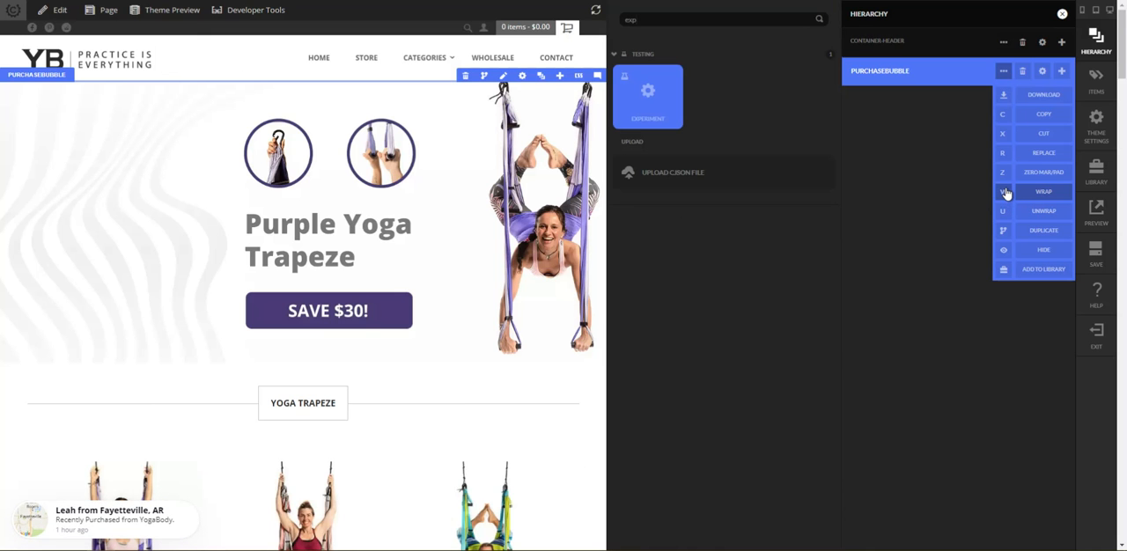
# Step: Wrap the purchase bubble in an experiment named 'Purchase Bubble Experiment' with a 30-day duration
pyautogui.click(1042, 192)
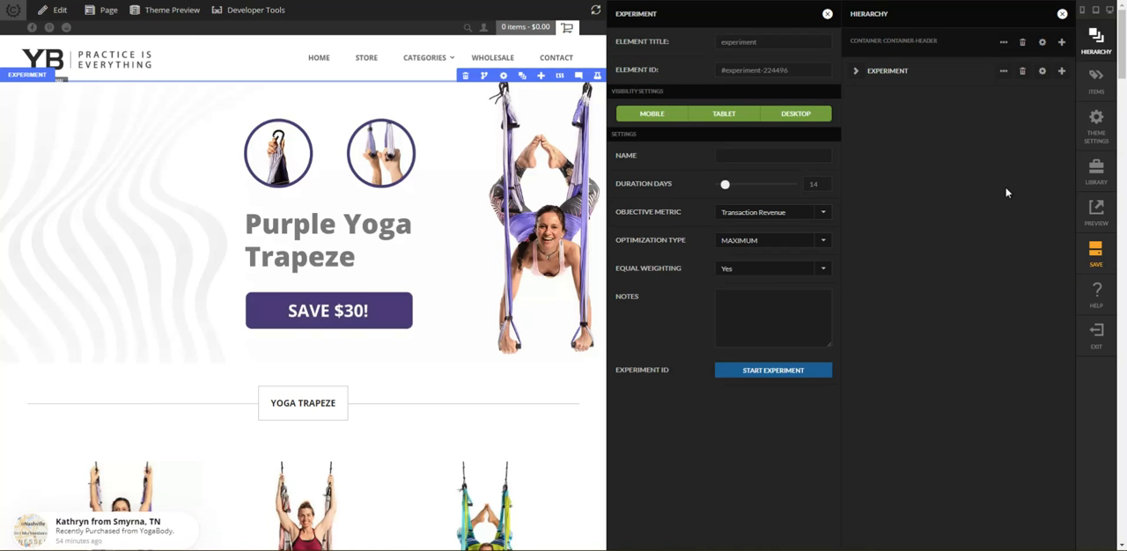
pyautogui.click(771, 155)
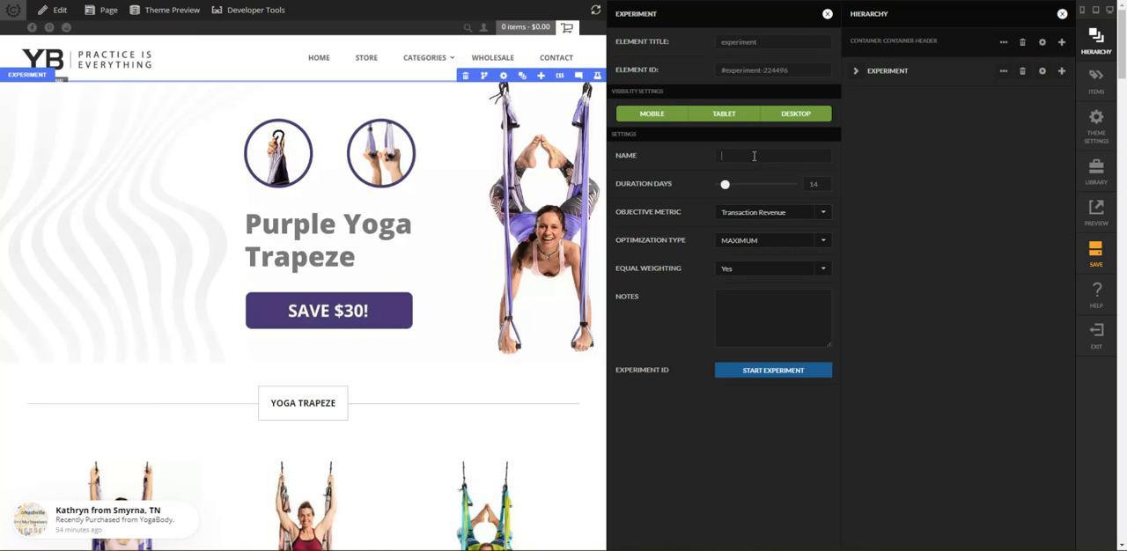
pyautogui.write('P')
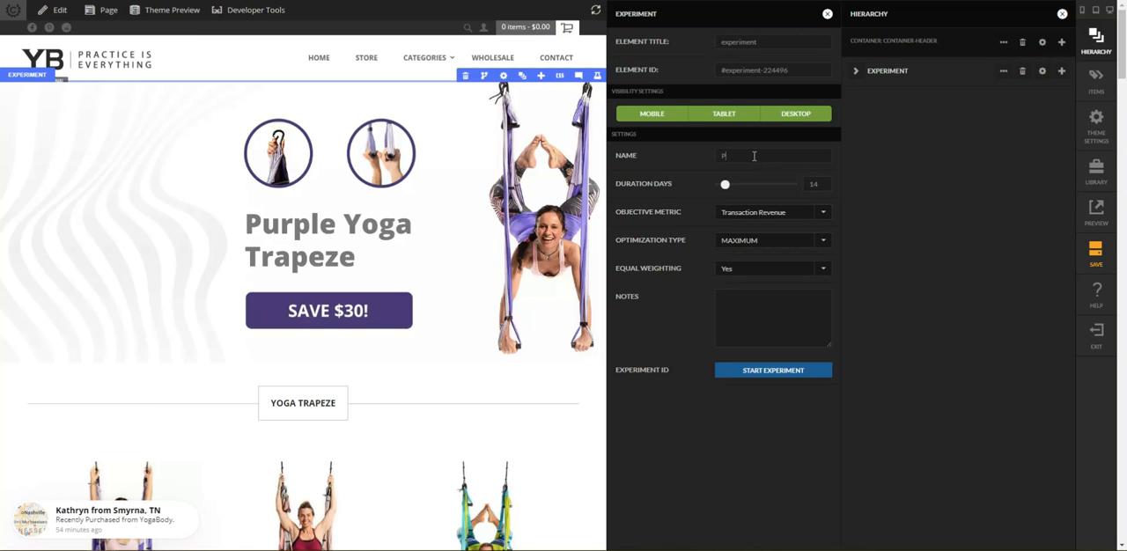
pyautogui.write('urchase Bubble Experiment')
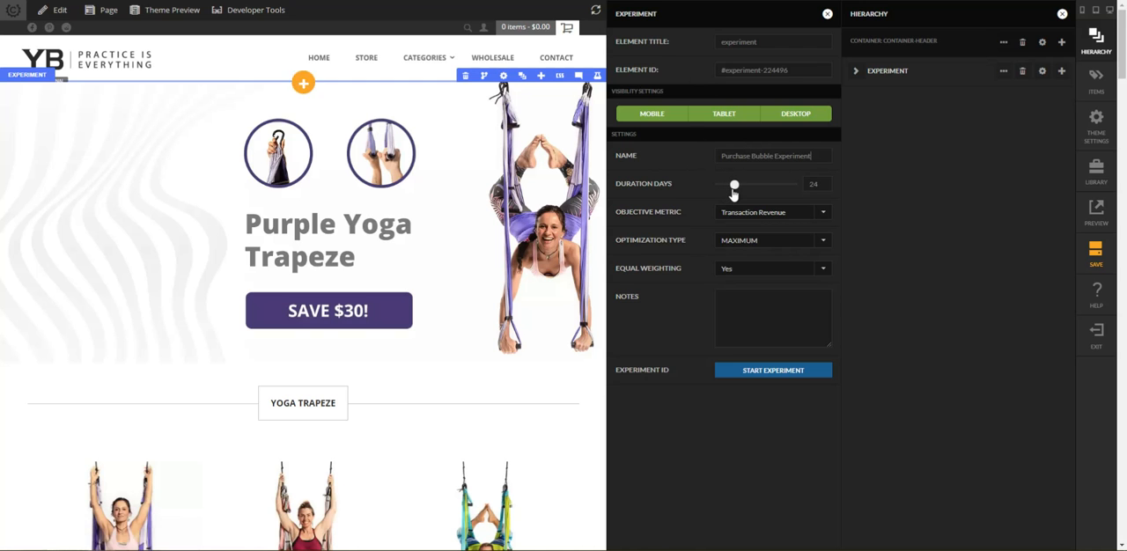
pyautogui.moveTo(734, 183); pyautogui.dragTo(739, 183)
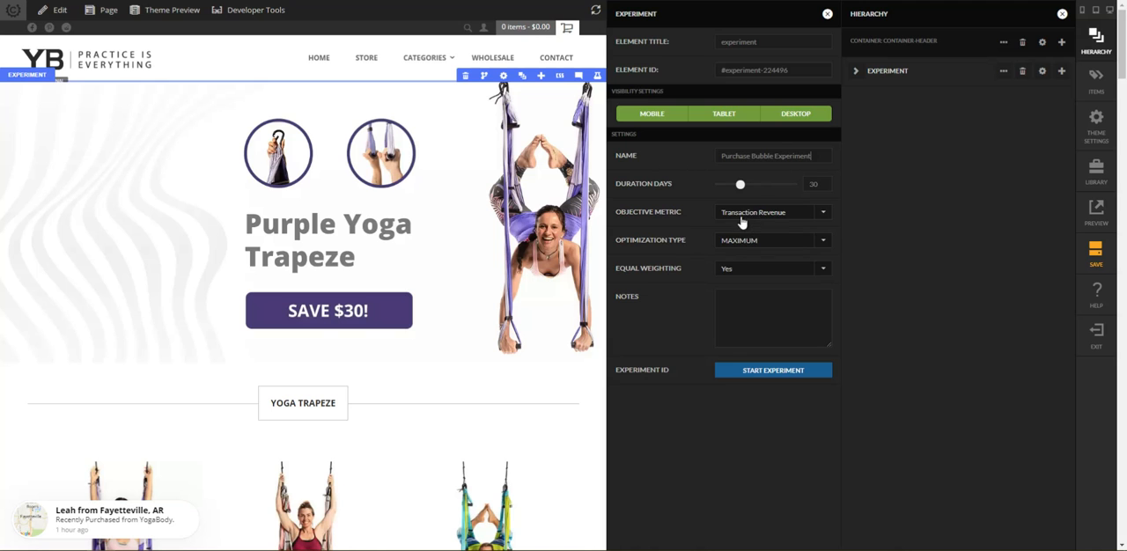
pyautogui.moveTo(732, 244)
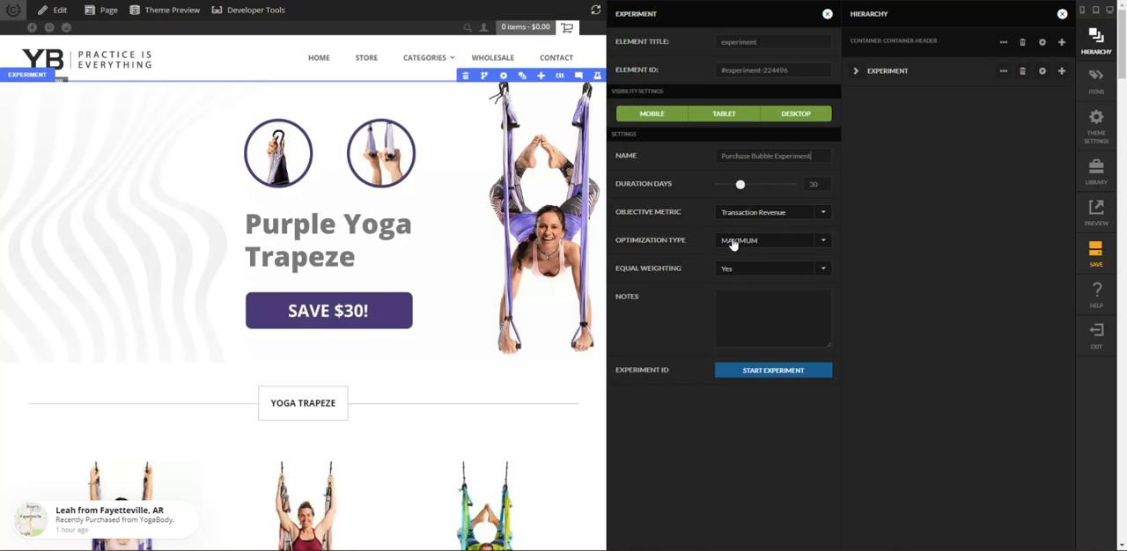
# Step: Choose the Equal Weighting setting for the experiment's variations
pyautogui.click(771, 267)
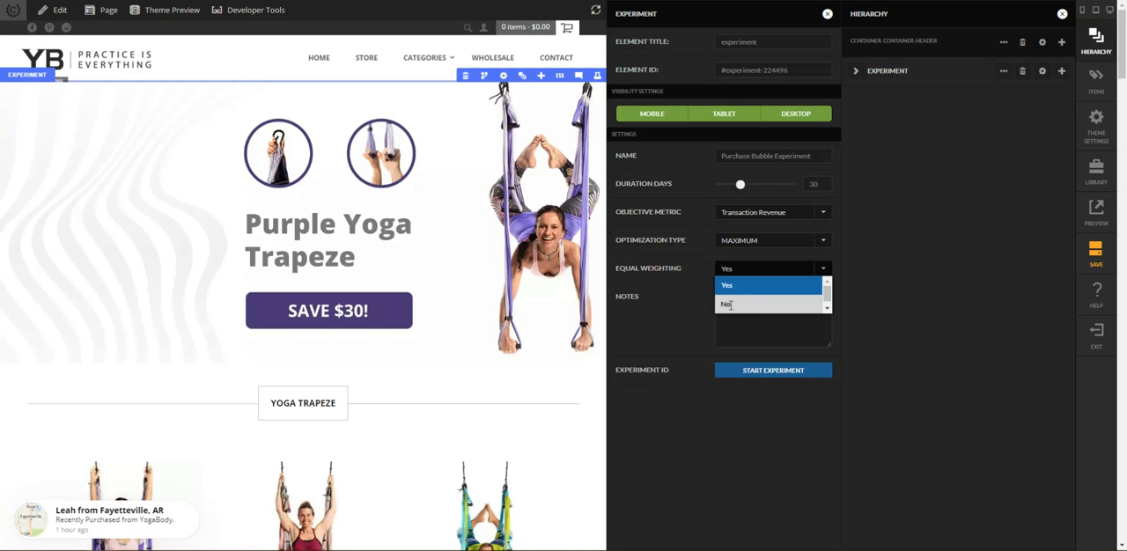
pyautogui.click(725, 303)
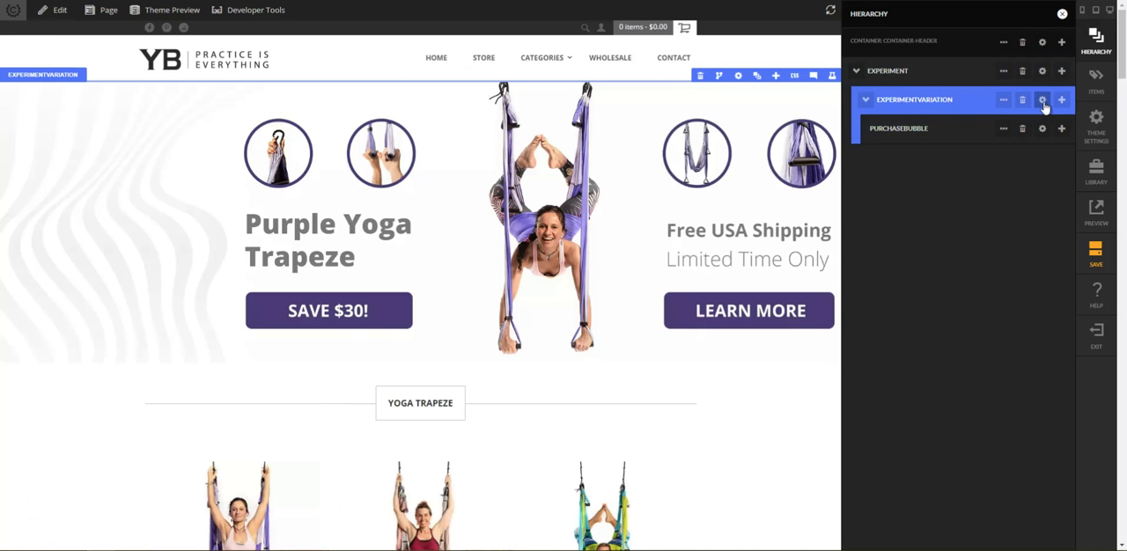
# Step: Show the Experiment row's Add Child / Add Above / Add Below / Duplicate options
pyautogui.click(1039, 101)
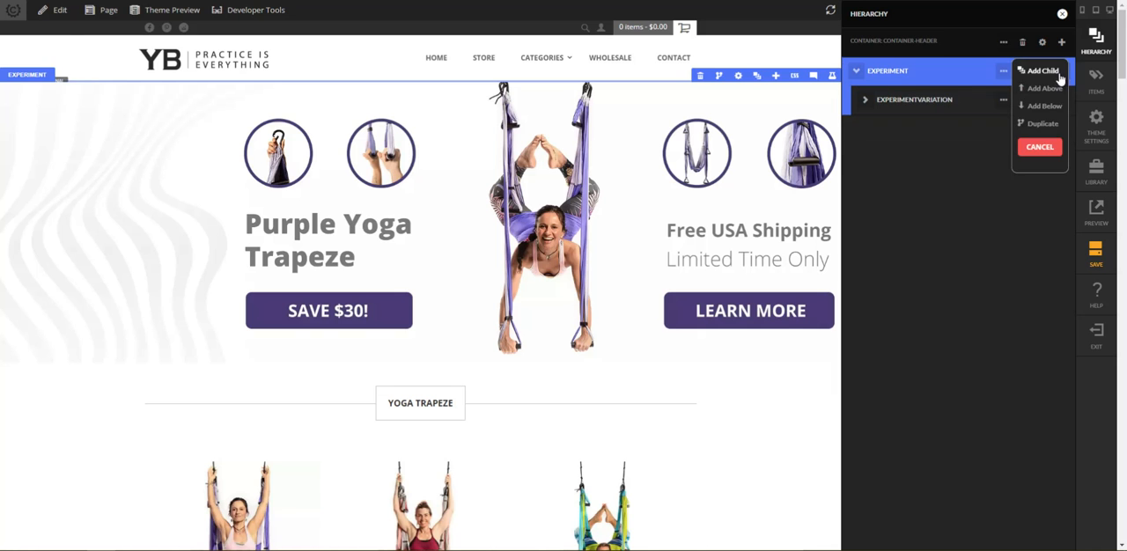
# Step: Add a second ExperimentVariation named 'Nothing' and name the Original variation 'Purchase Bubble'
pyautogui.click(1039, 67)
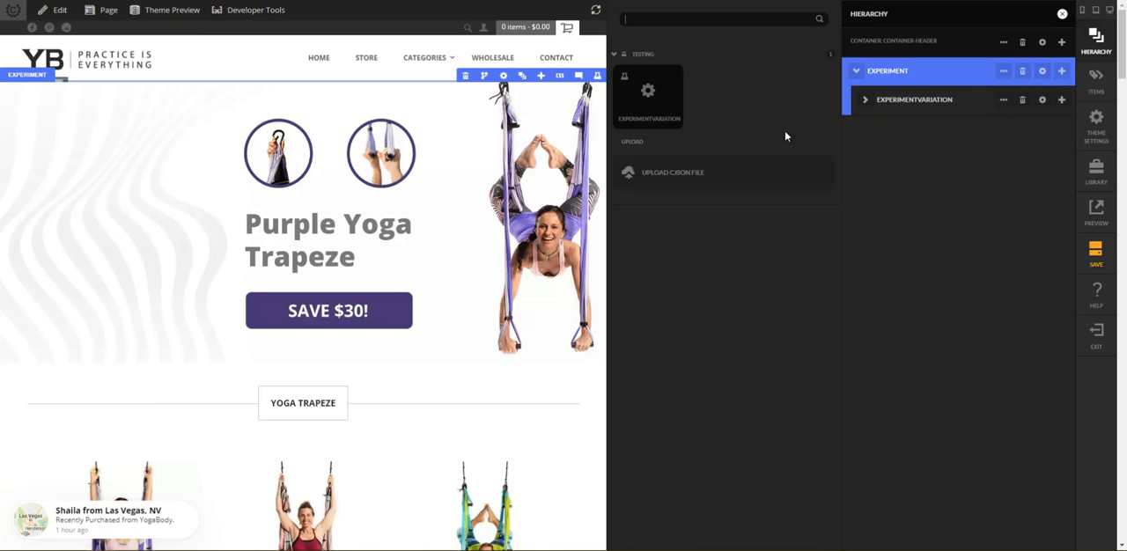
pyautogui.click(919, 100)
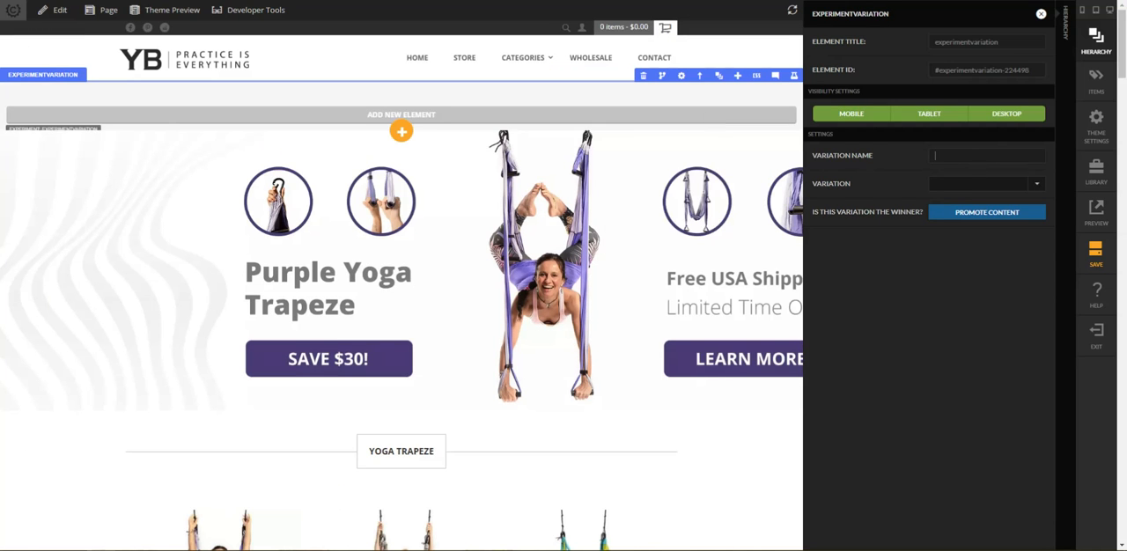
pyautogui.write('Nothing')
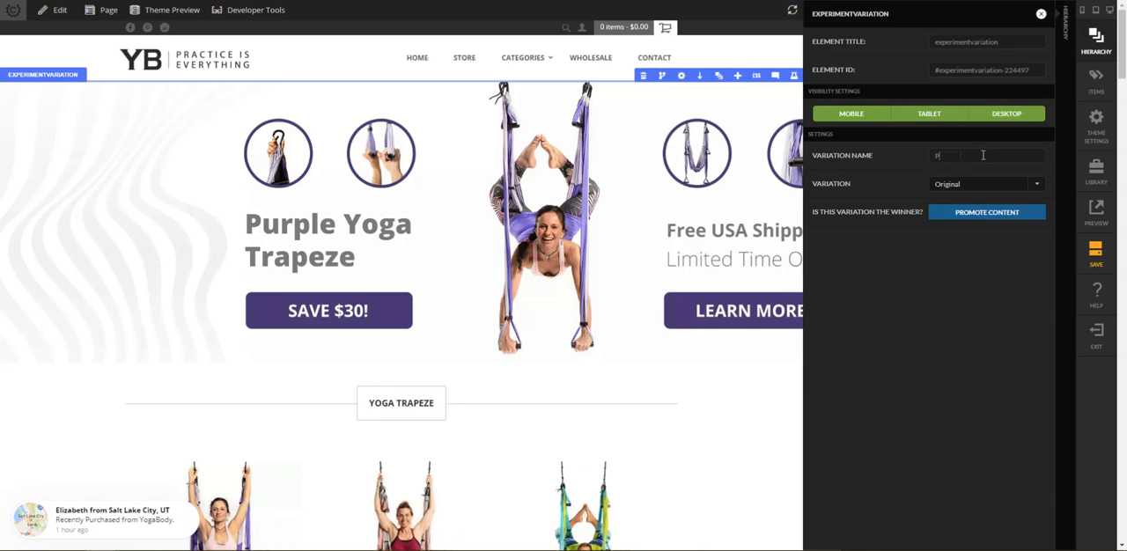
pyautogui.write('Purchase Bubble')
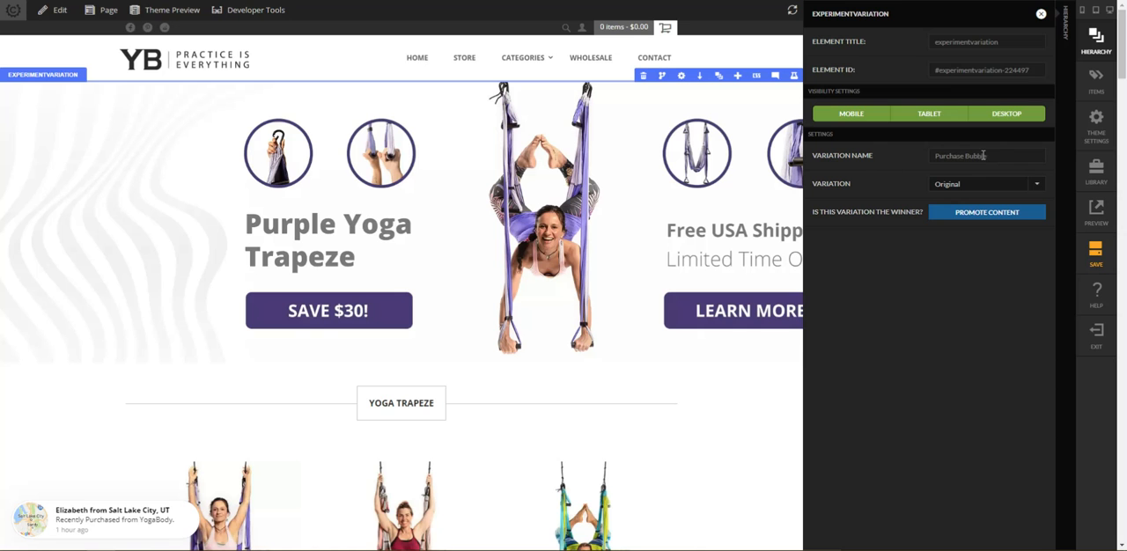
pyautogui.click(1090, 39)
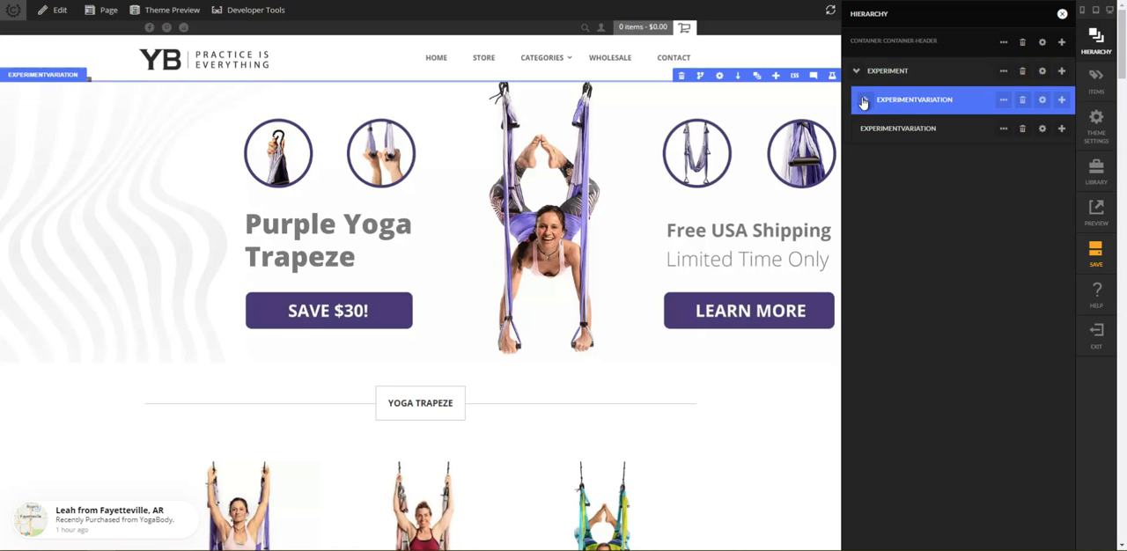
# Step: Expand the first variation to reveal the PurchaseBubble, then select the Experiment container
pyautogui.click(861, 101)
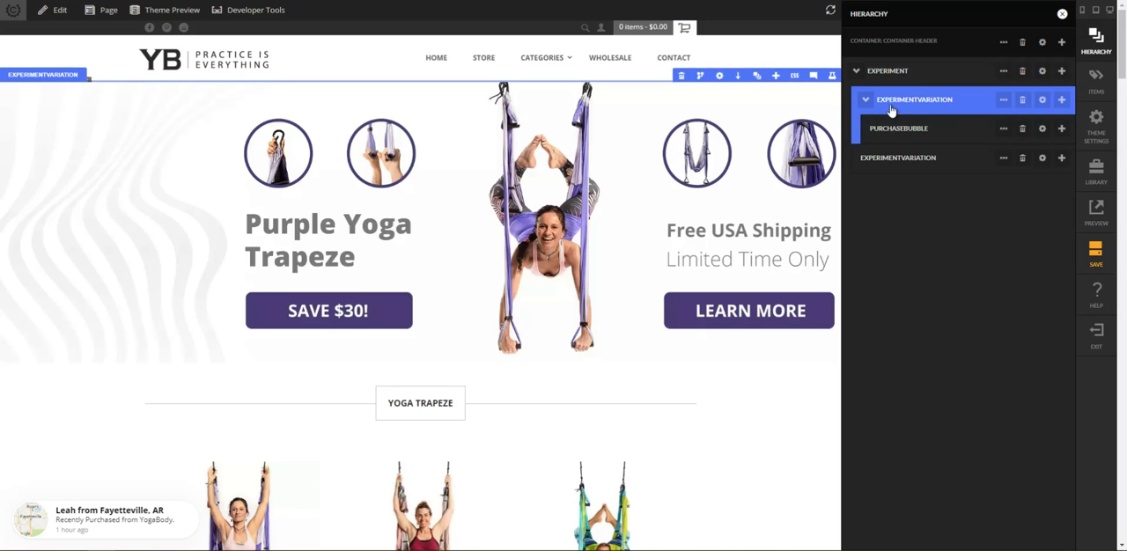
pyautogui.moveTo(962, 104)
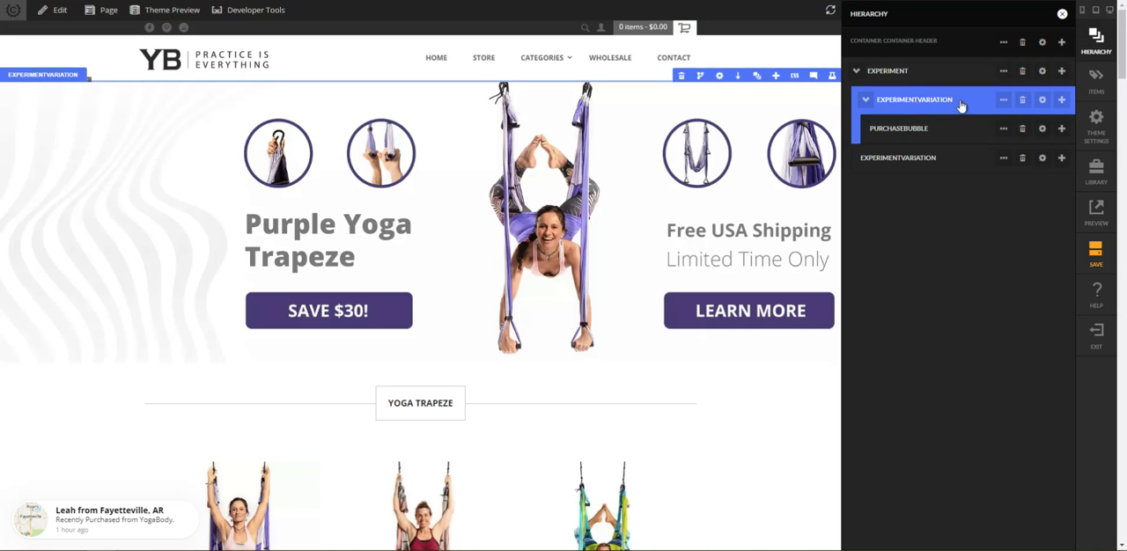
pyautogui.click(896, 158)
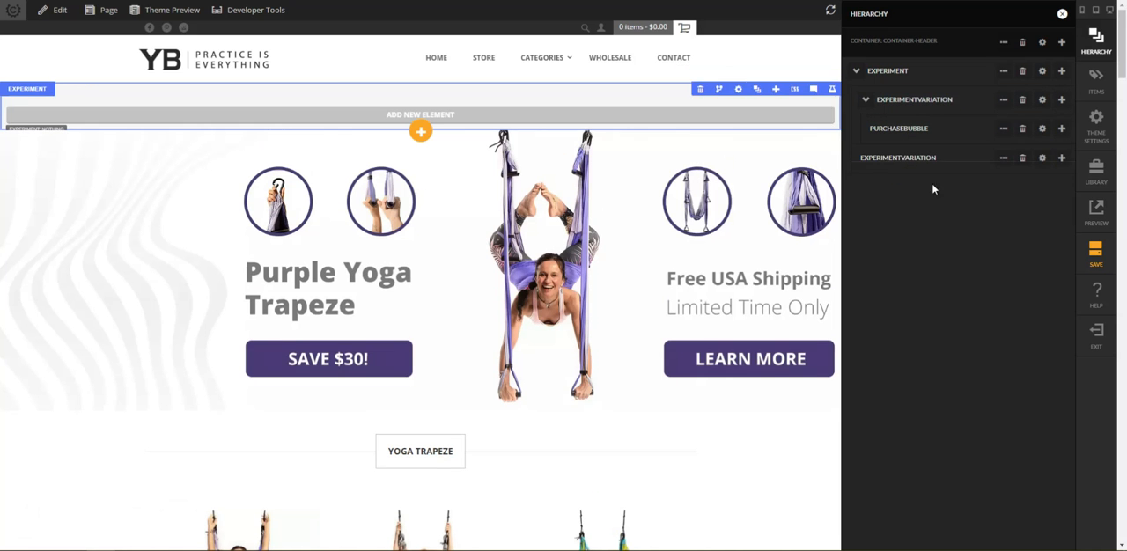
pyautogui.click(1038, 71)
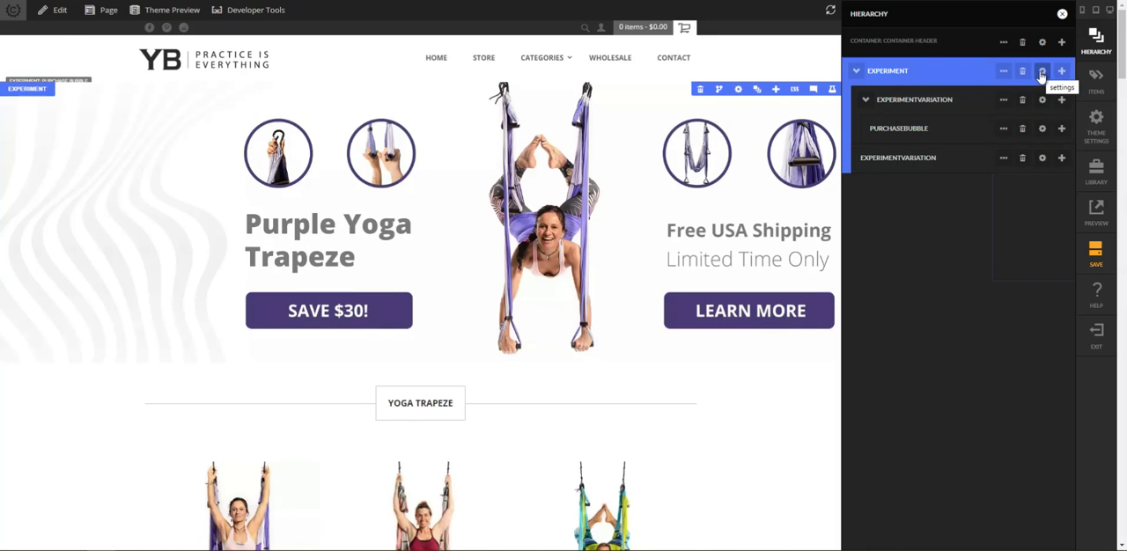
# Step: Start the Purchase Bubble Experiment from its settings and select its generated experiment ID
pyautogui.click(1041, 70)
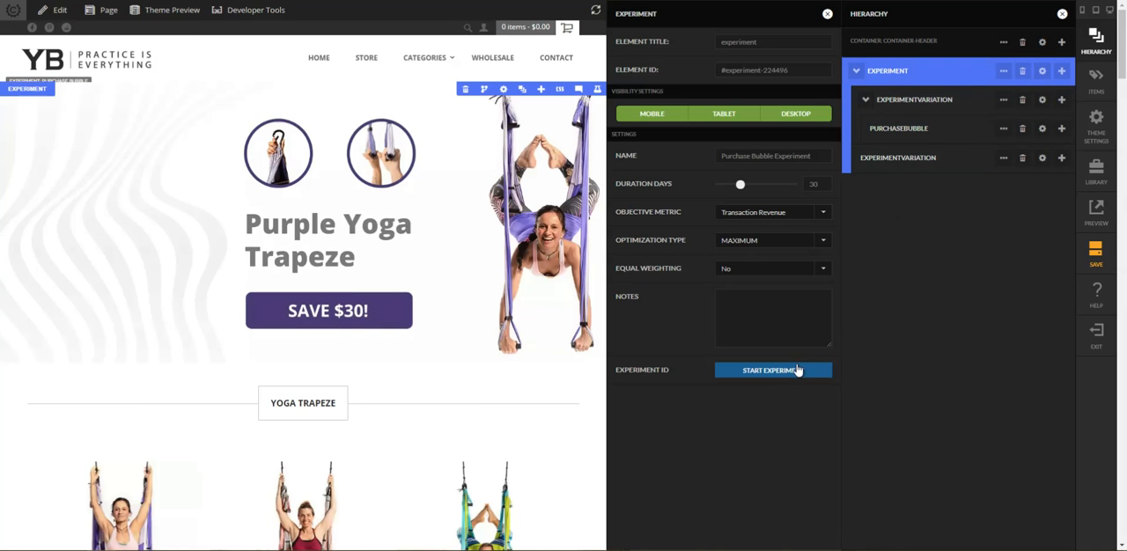
pyautogui.click(773, 370)
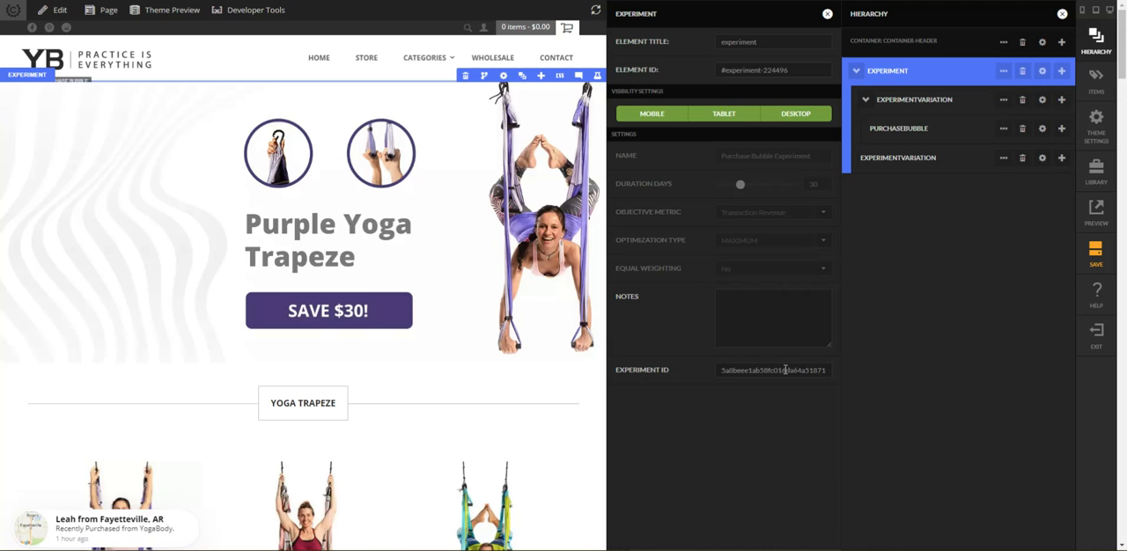
pyautogui.doubleClick(771, 370)
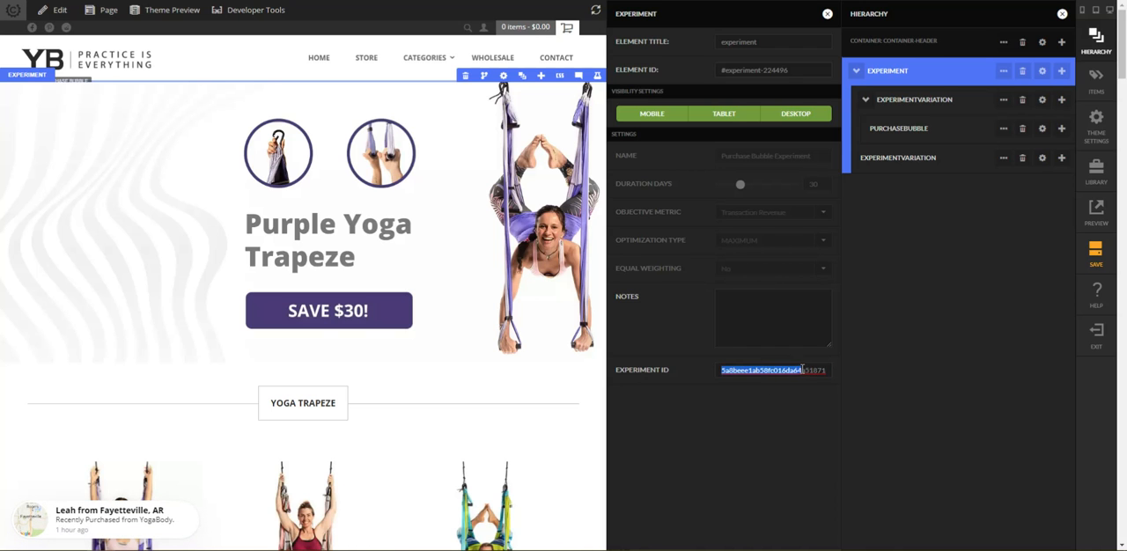
pyautogui.click(1095, 264)
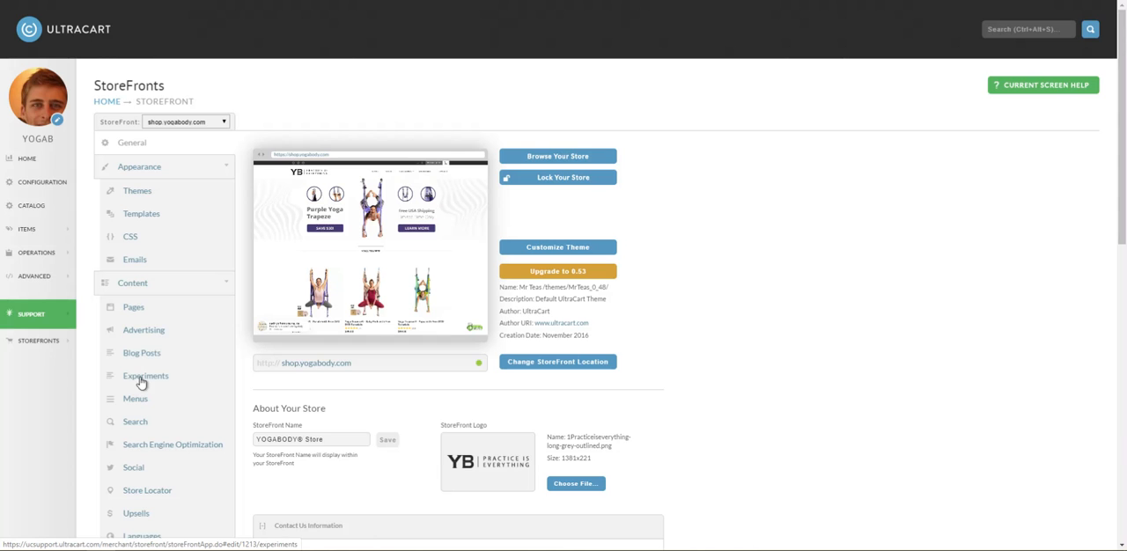
# Step: Go to the StoreFront Experiments page under Content
pyautogui.click(144, 377)
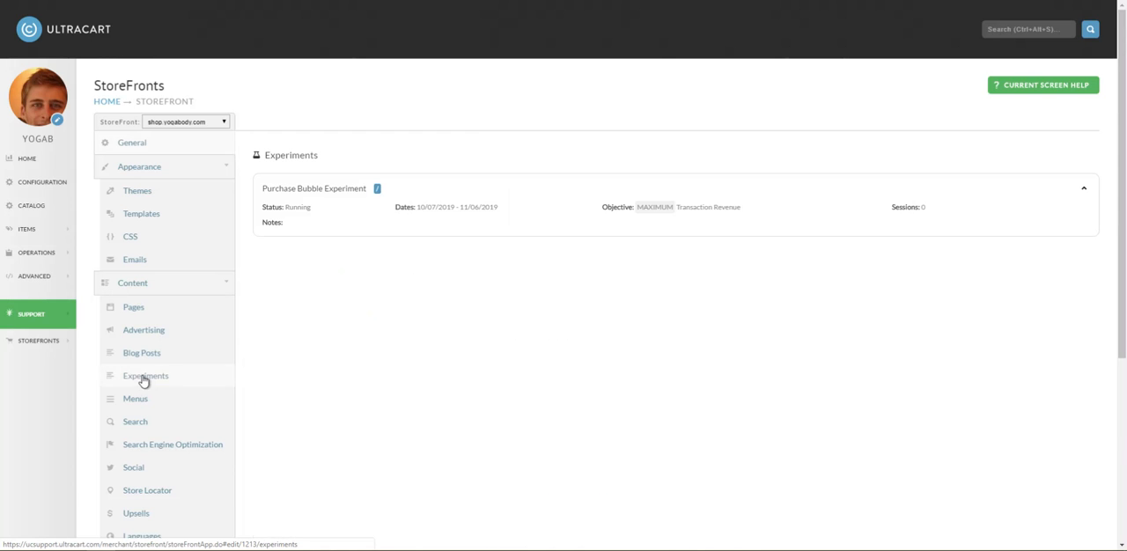
pyautogui.moveTo(264, 194)
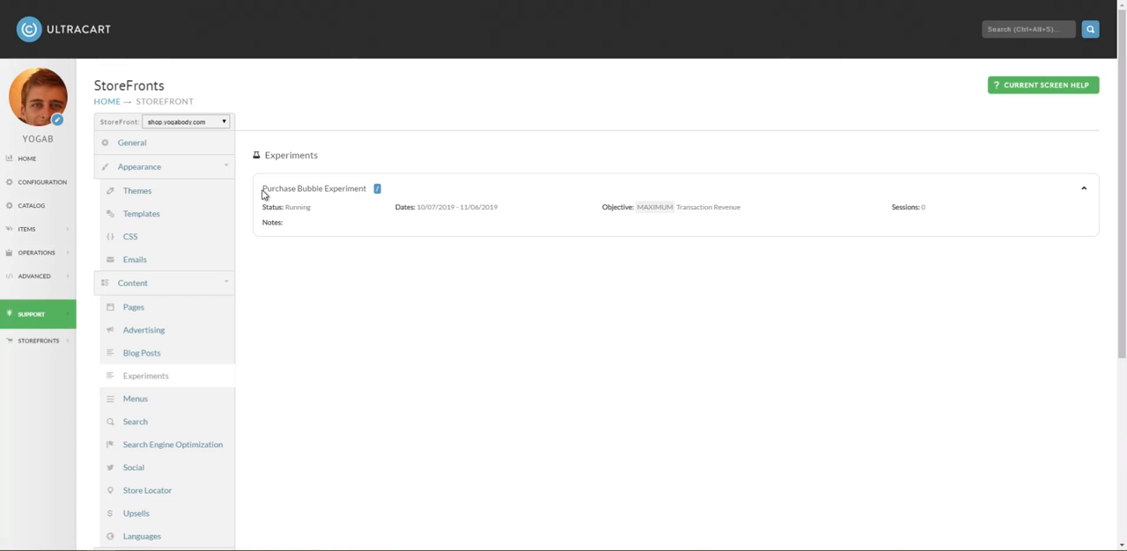
pyautogui.moveTo(347, 207)
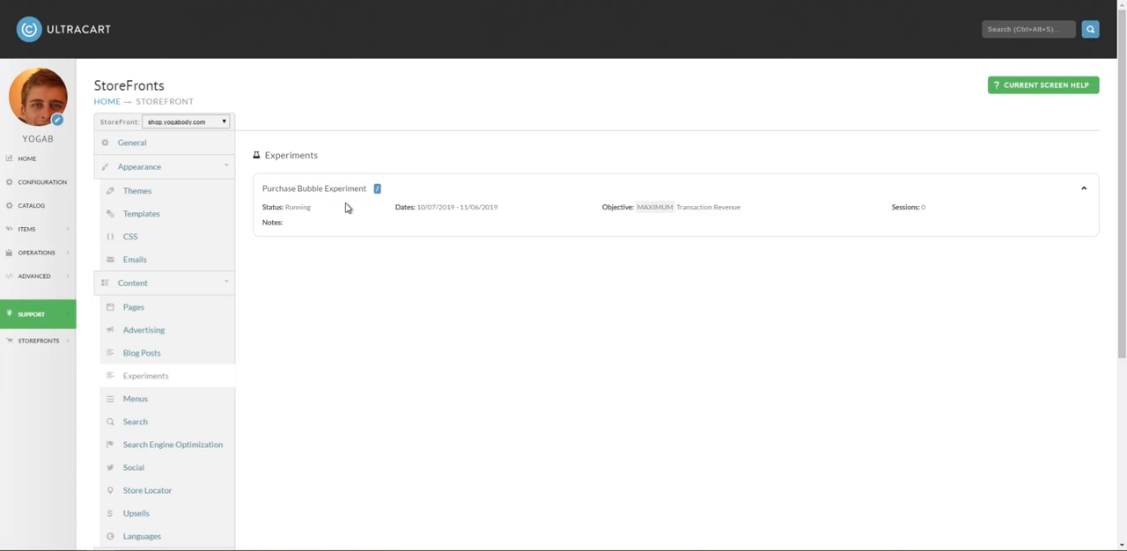
pyautogui.moveTo(436, 217)
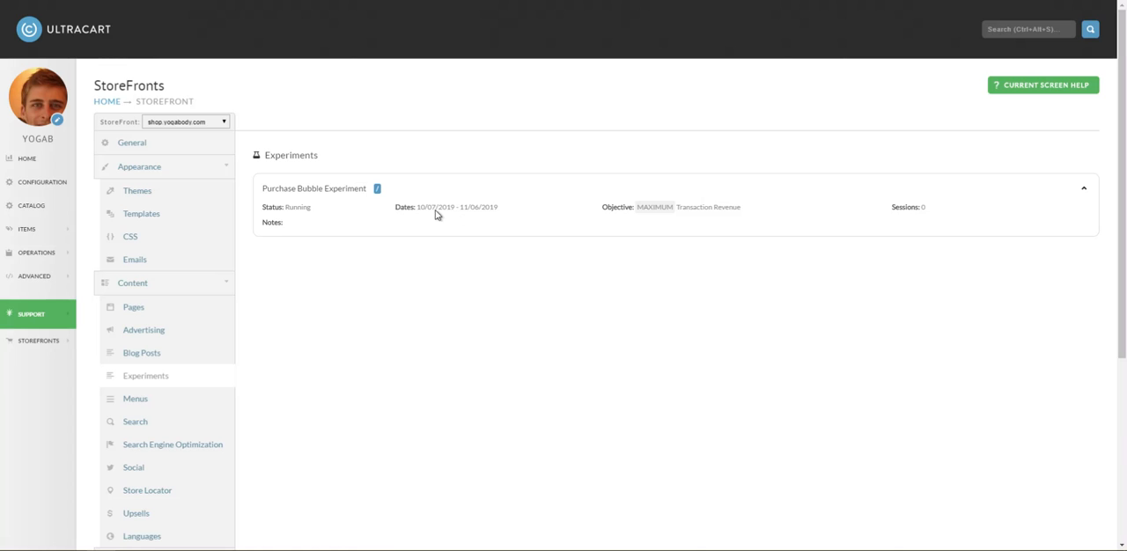
pyautogui.moveTo(925, 213)
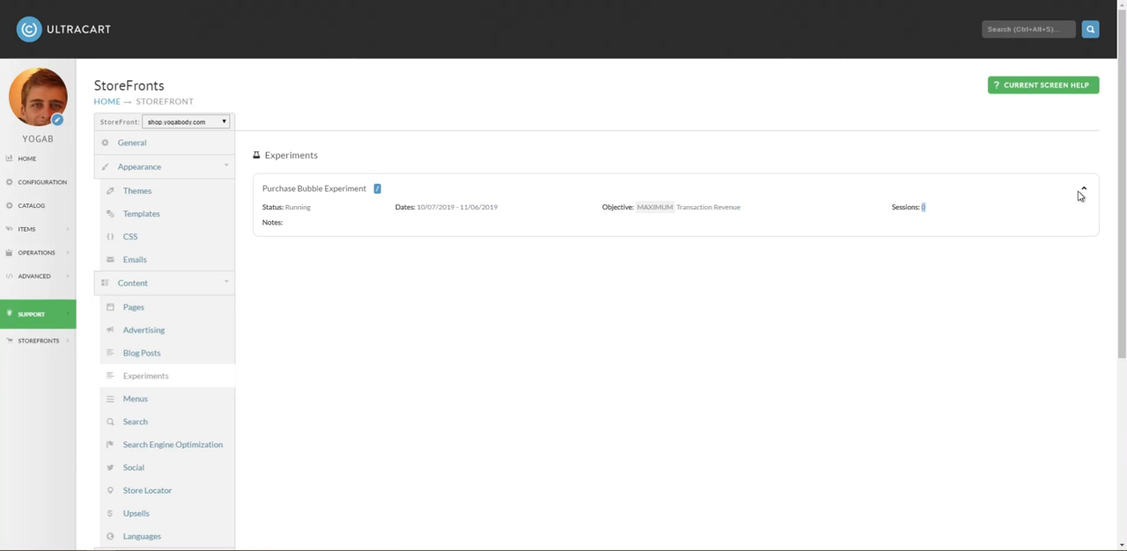
# Step: Expand the Purchase Bubble Experiment report showing the chart and Purchase Bubble / Nothing statistics
pyautogui.click(1088, 188)
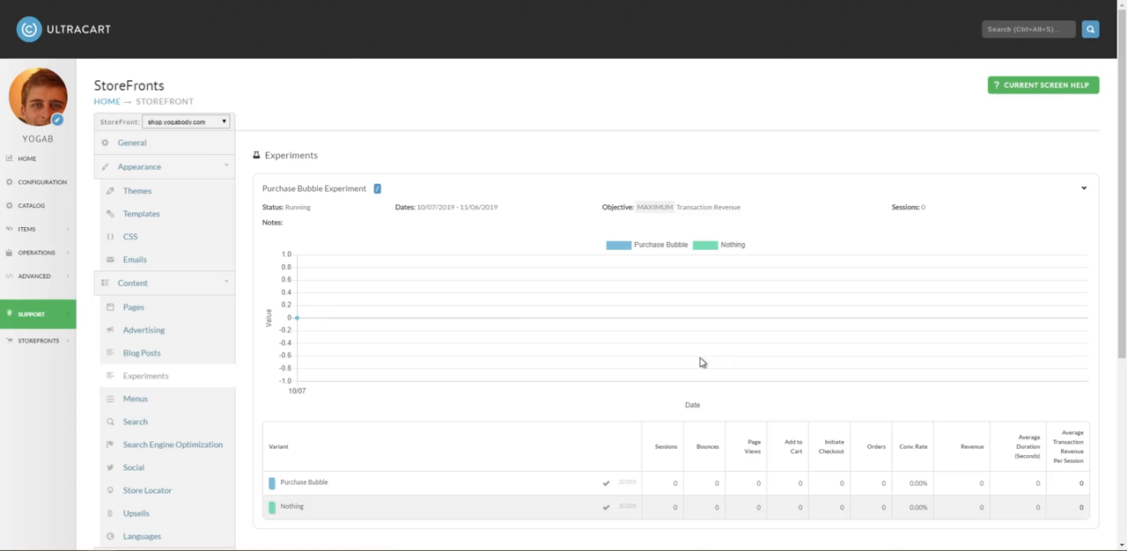
pyautogui.moveTo(803, 321)
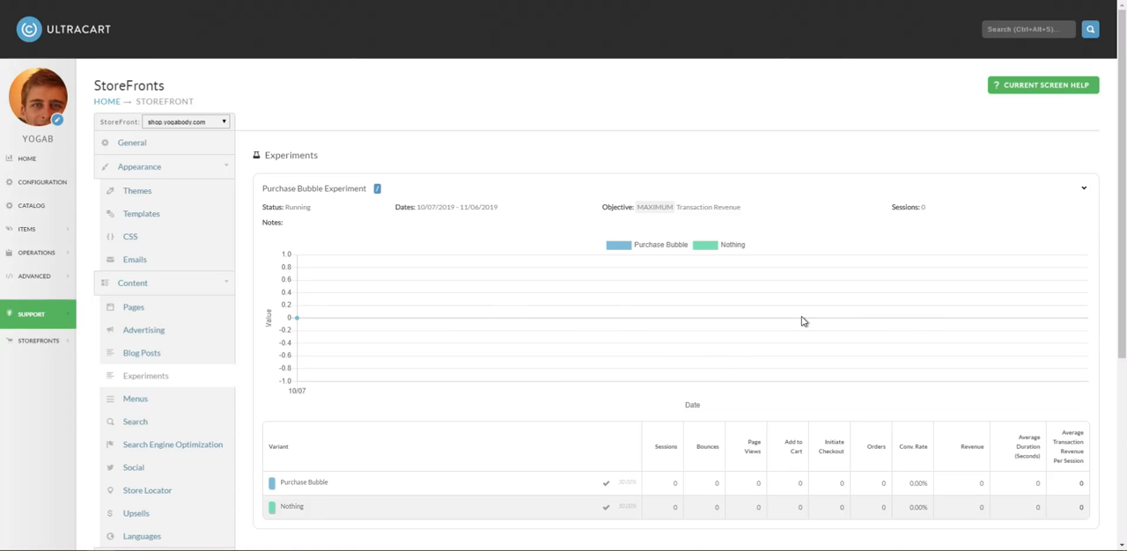
pyautogui.moveTo(352, 372)
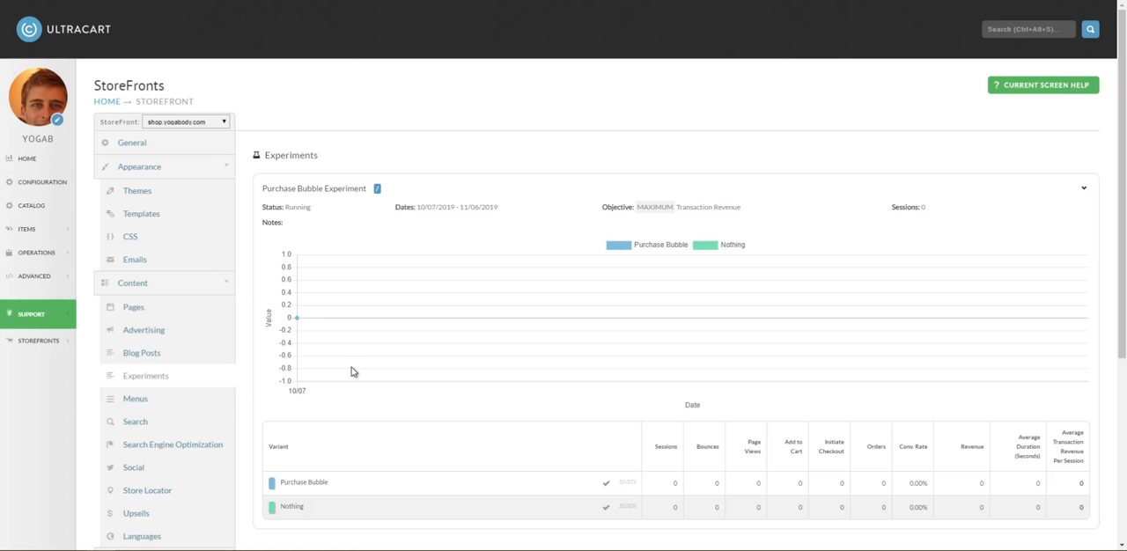
pyautogui.moveTo(518, 502)
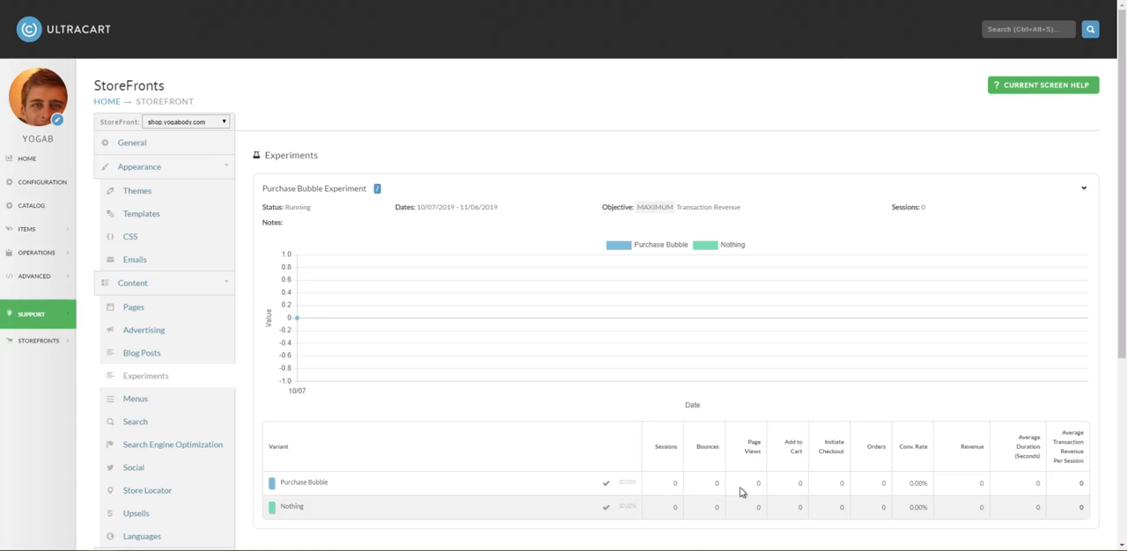
pyautogui.moveTo(625, 500)
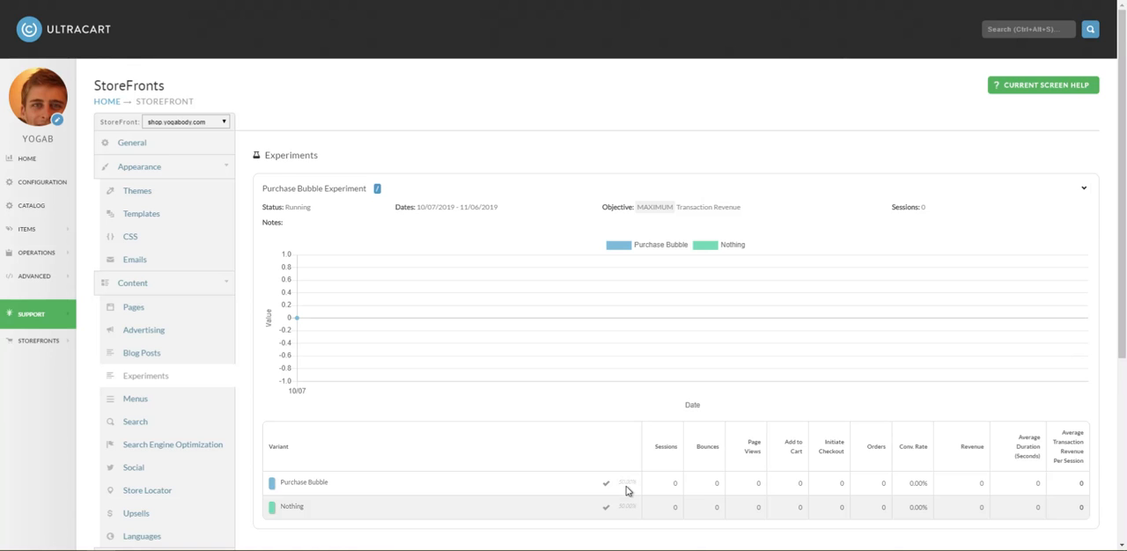
pyautogui.scroll(-3)
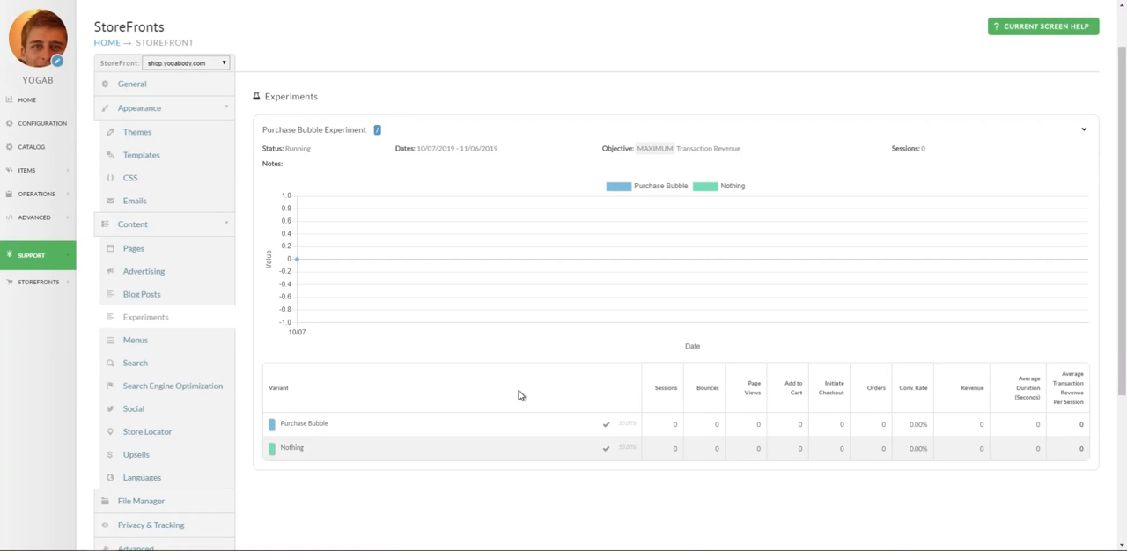
pyautogui.moveTo(799, 400)
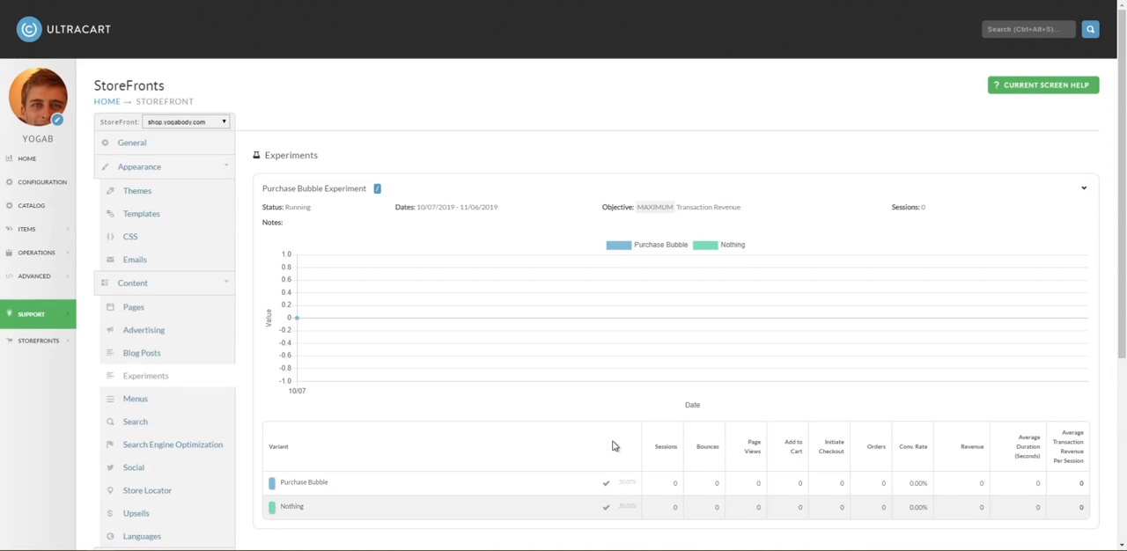
pyautogui.moveTo(669, 504)
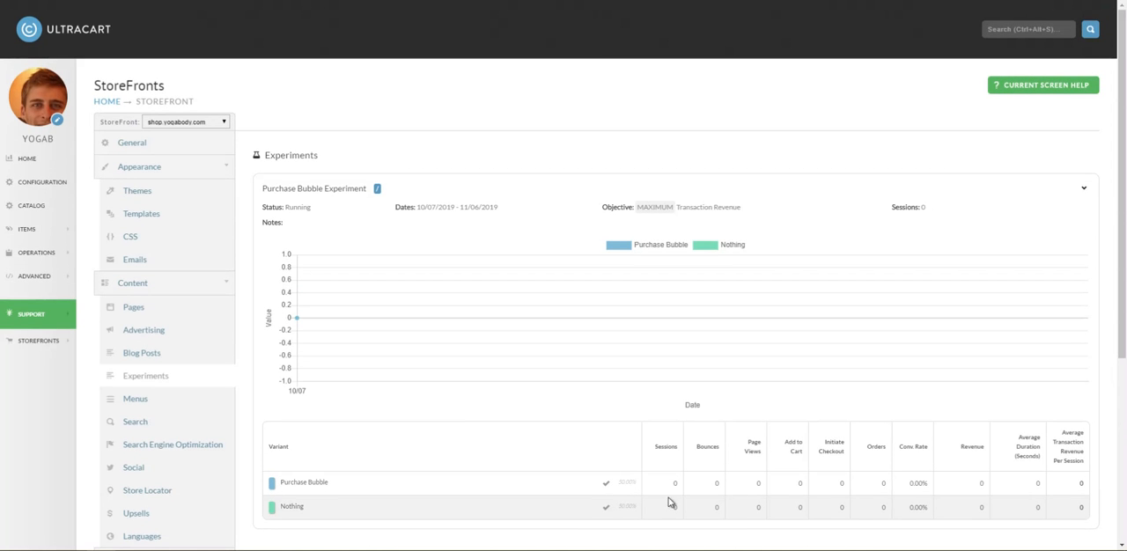